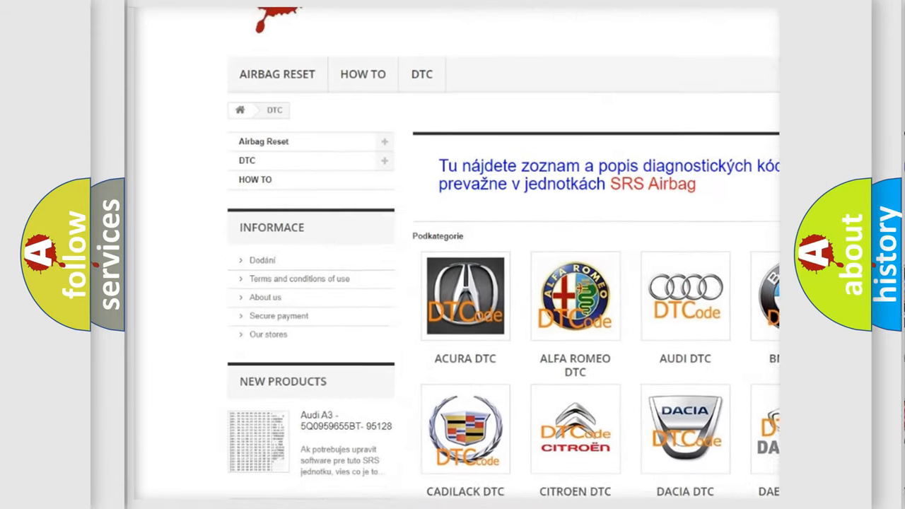
scroll("down", 3)
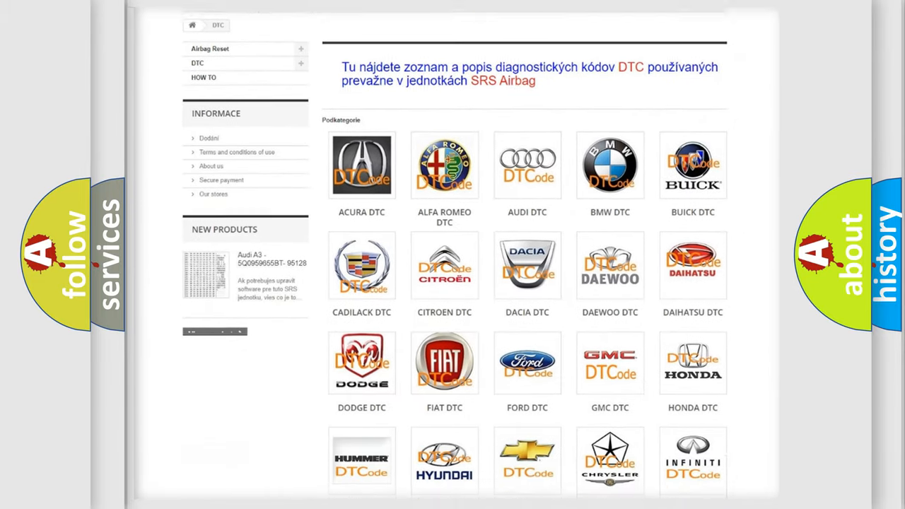
scroll("down", 3)
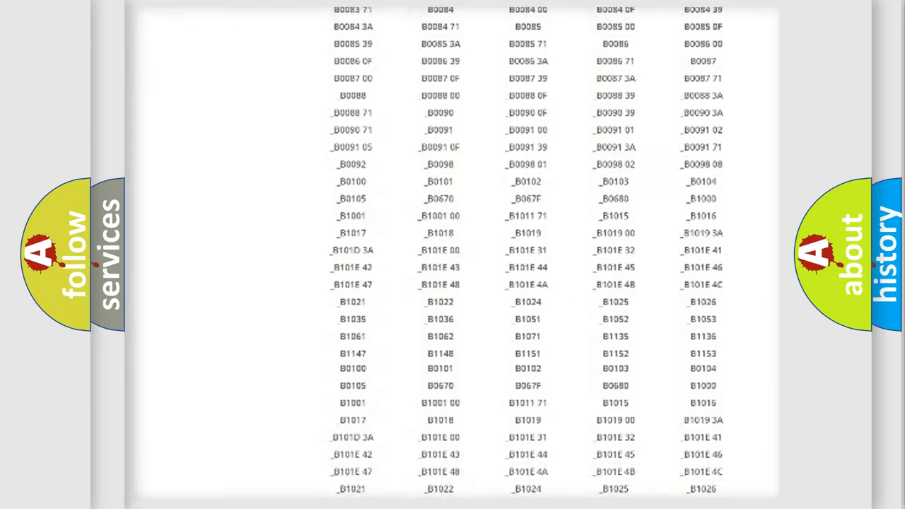
scroll("up", 3)
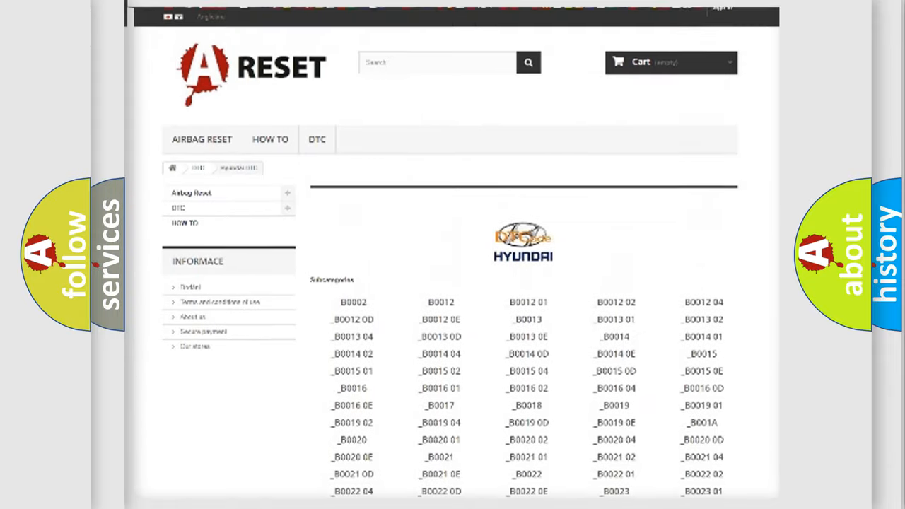